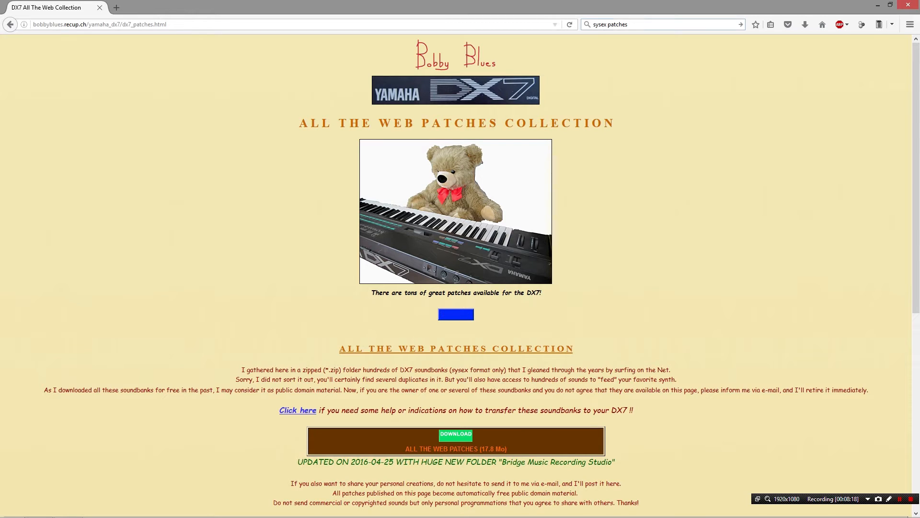
- Browse the DX7 All The Web patches page, then search Google for DEXED
click(646, 24)
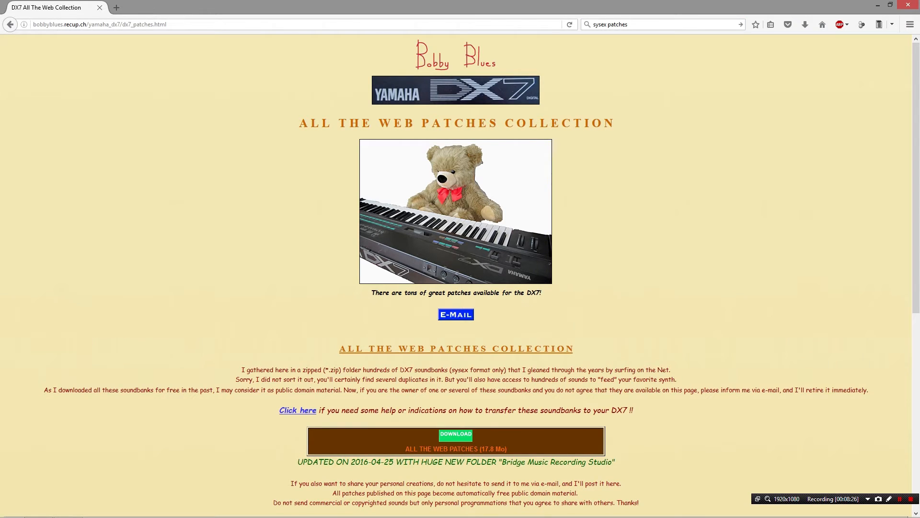
scroll(down, 3)
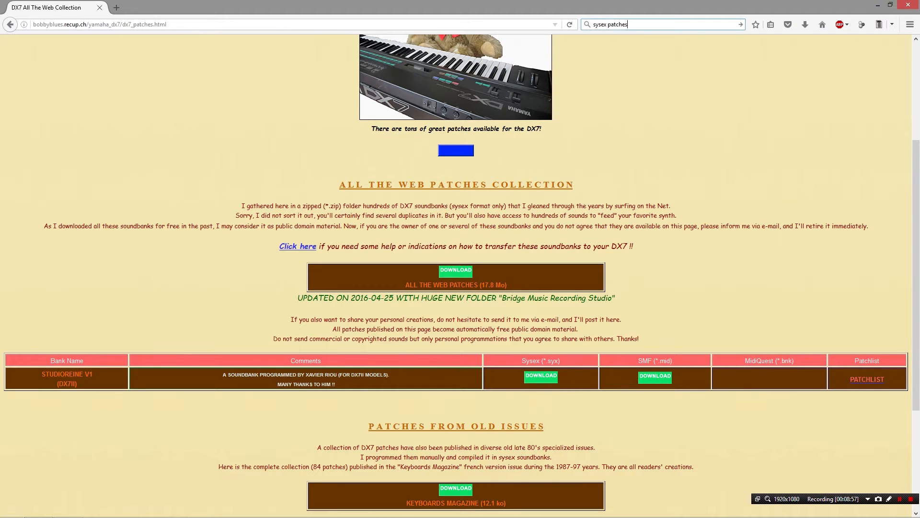
text(DEXED)
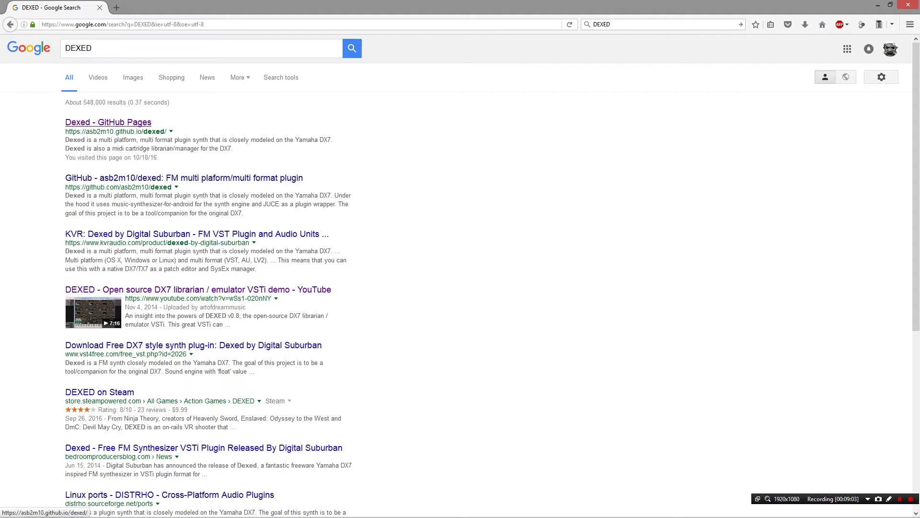
- Minimize Firefox and launch Ableton Live 9 Lite from the Start menu
click(108, 121)
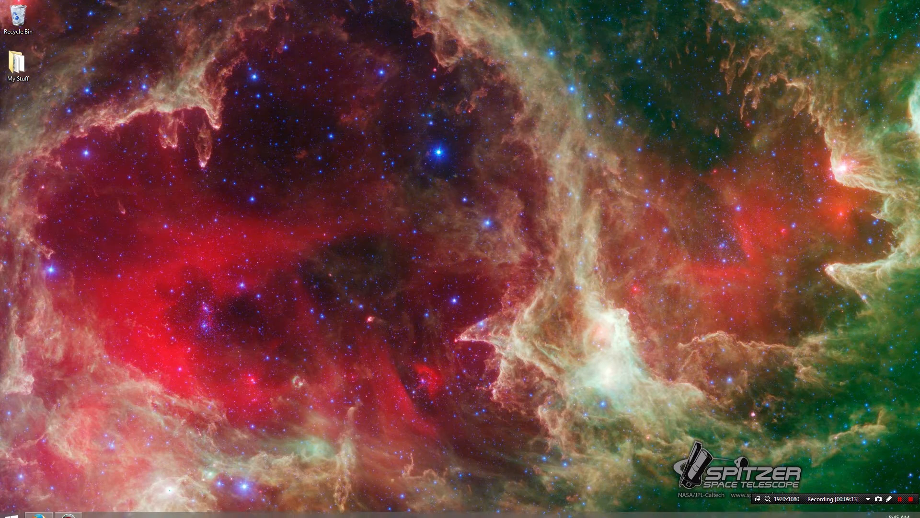
click(11, 506)
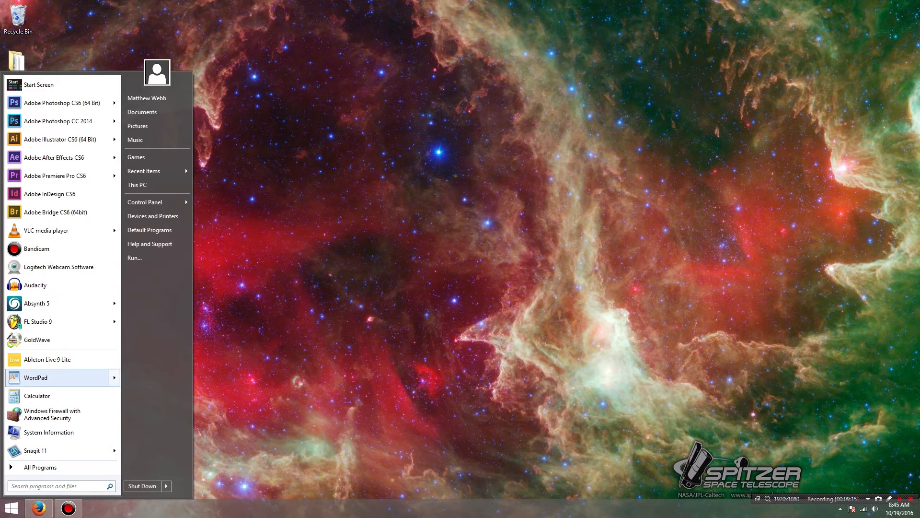
click(47, 359)
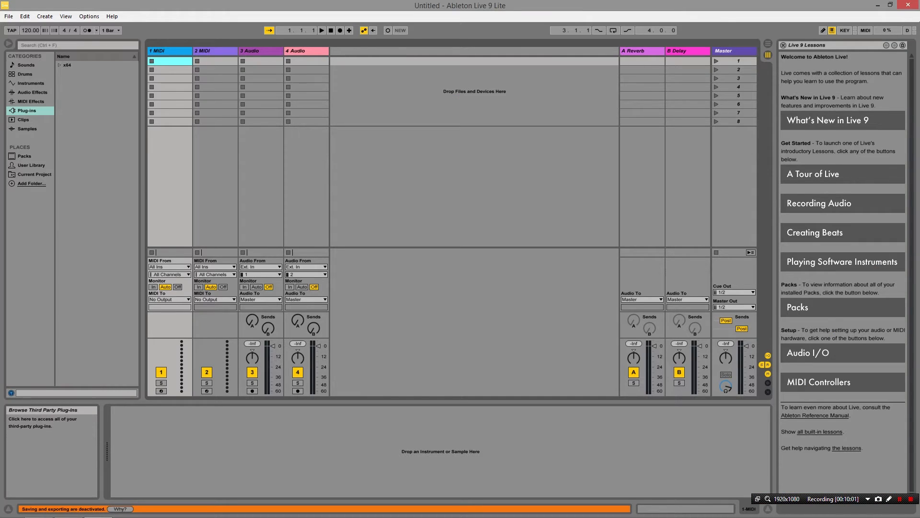
- Load the Dexed plug-in from the x64 Plug-ins folder onto a MIDI track
click(60, 65)
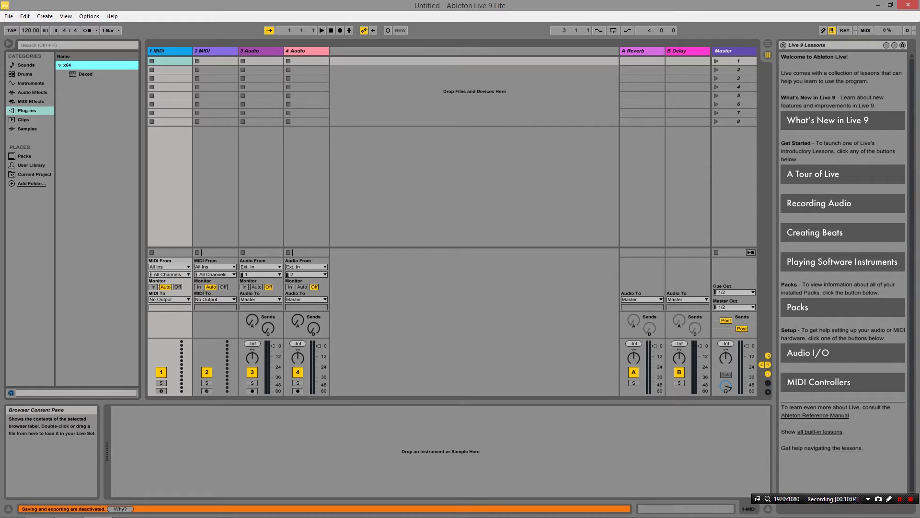
double_click(85, 74)
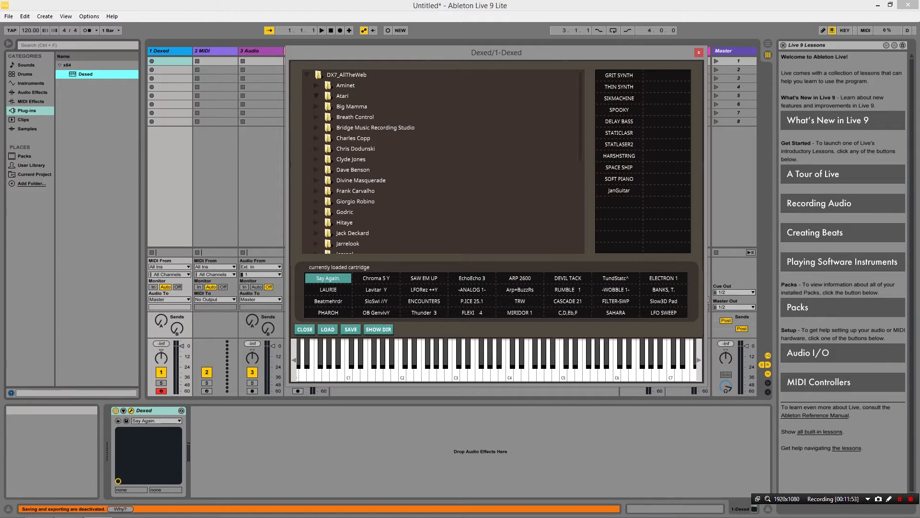
- Open Dx7_bc_2.syx from Breath Control and audition the BRASS BC1 patch
click(335, 96)
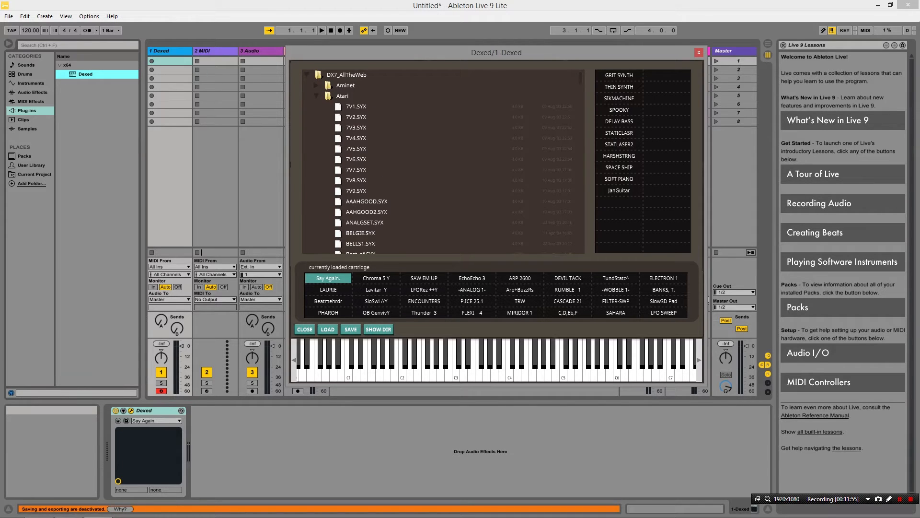
click(355, 180)
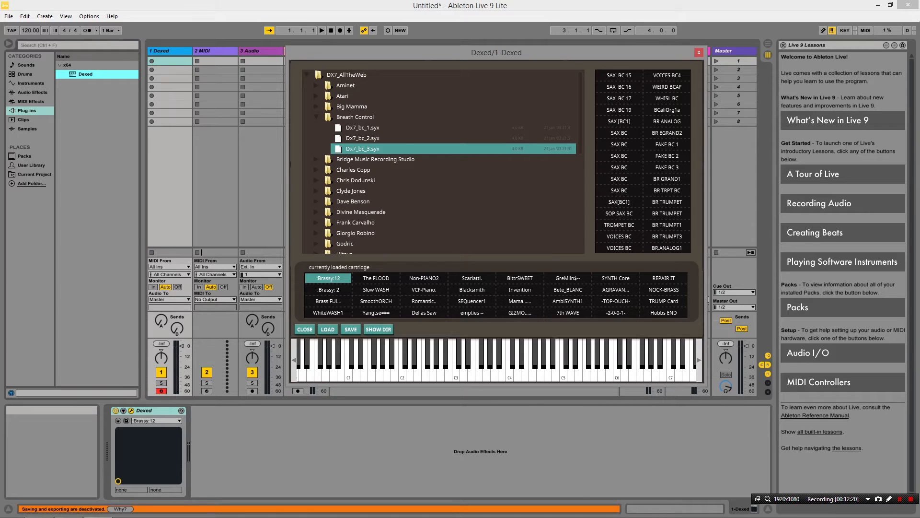
click(363, 138)
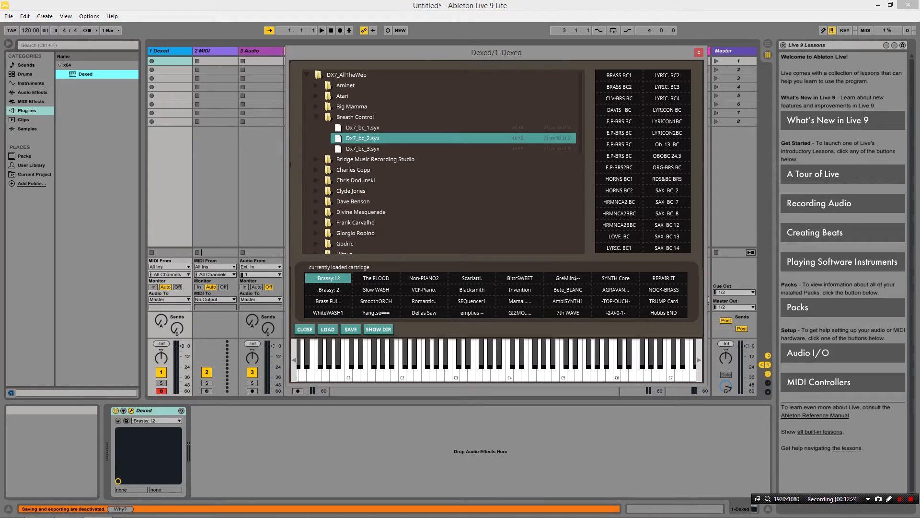
click(618, 75)
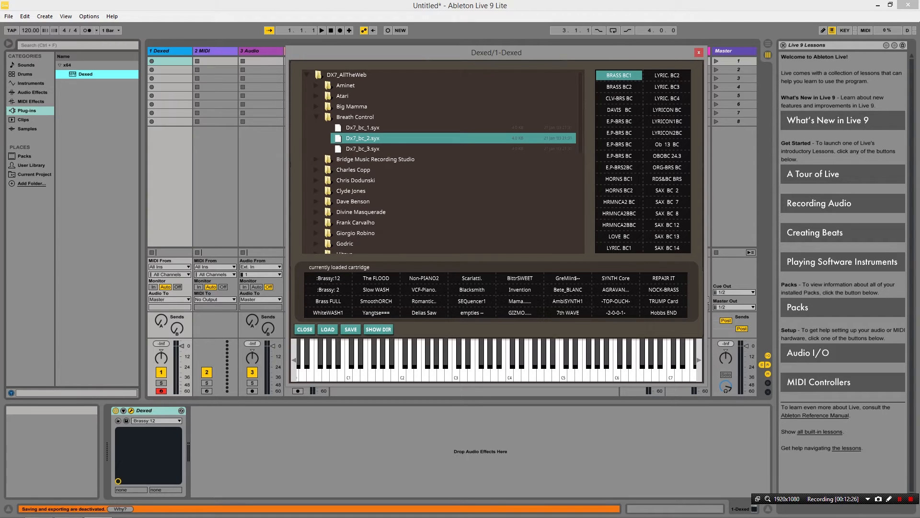
click(456, 363)
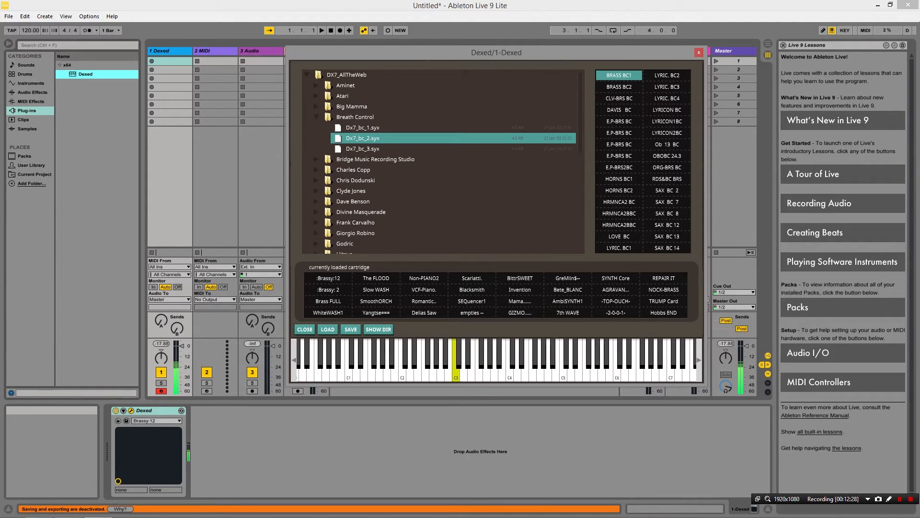
- Open DXBASIC2.SYX from Clyde Jones and audition its HAMMOND 2 patch
click(563, 363)
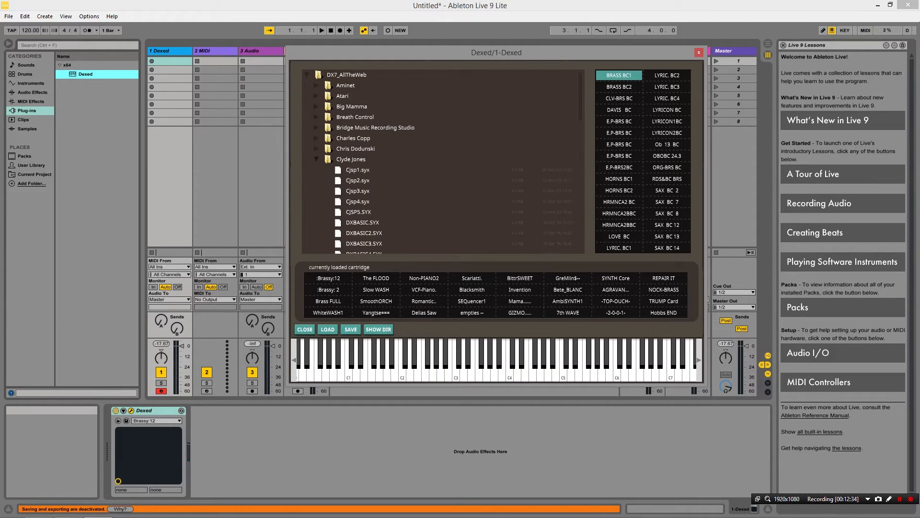
click(363, 233)
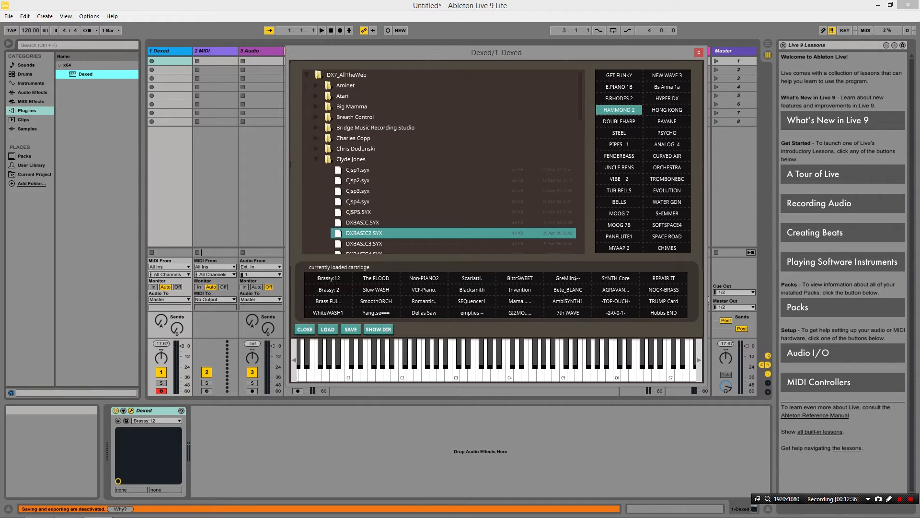
click(456, 352)
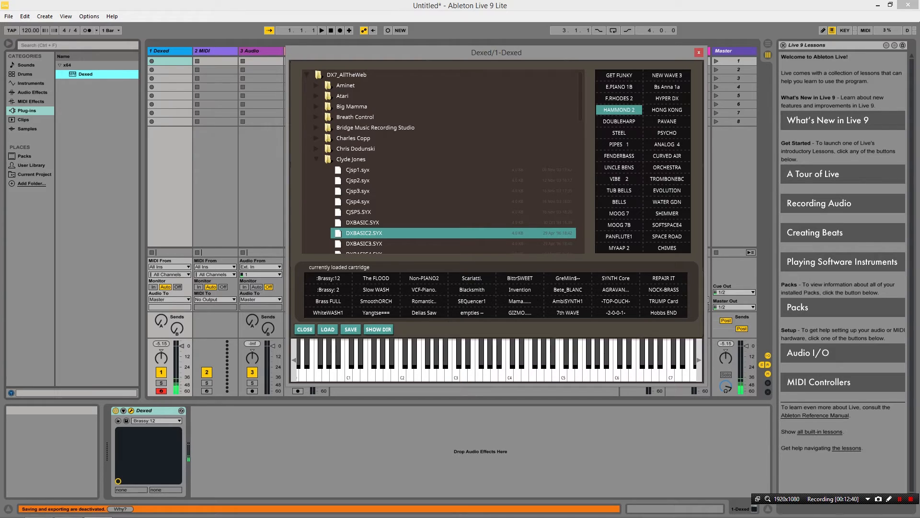
click(666, 225)
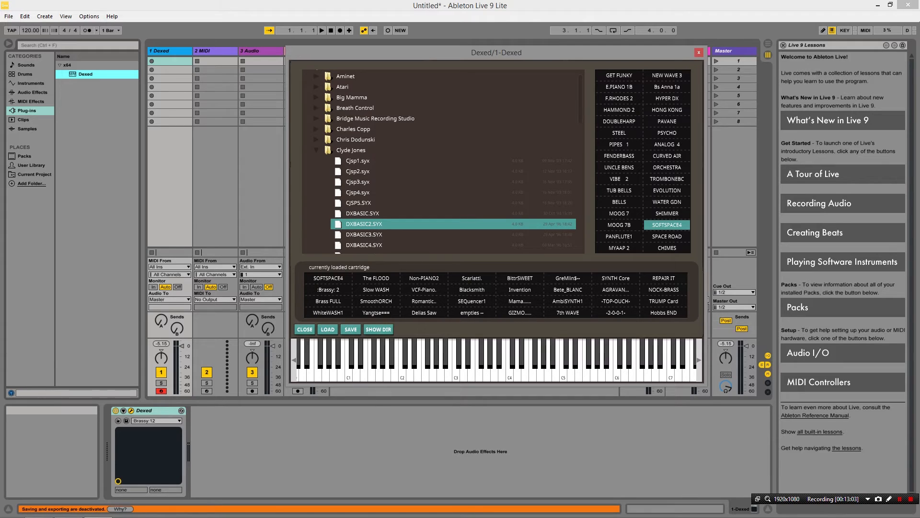
- Copy UNCLE BENS, ORCHESTRA and CHIMES from DXBASIC.SYX into cartridge slots 2–4
click(666, 225)
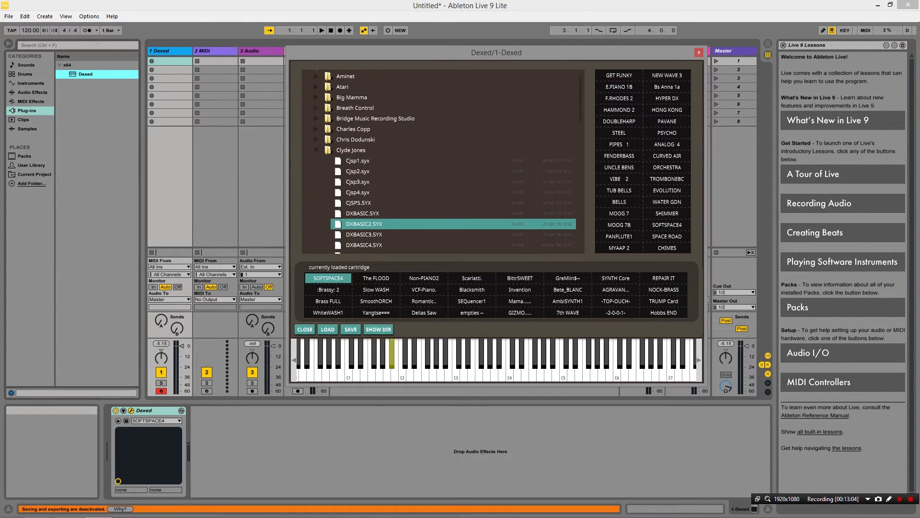
click(424, 364)
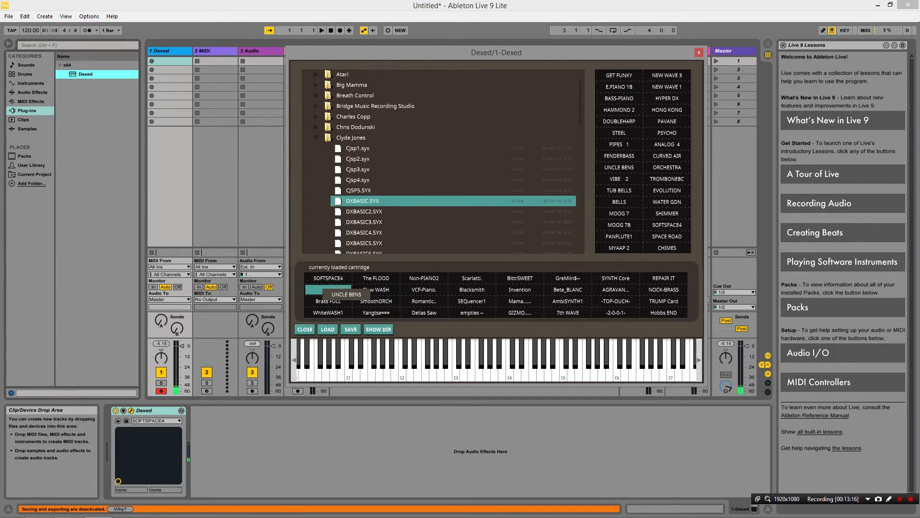
click(328, 278)
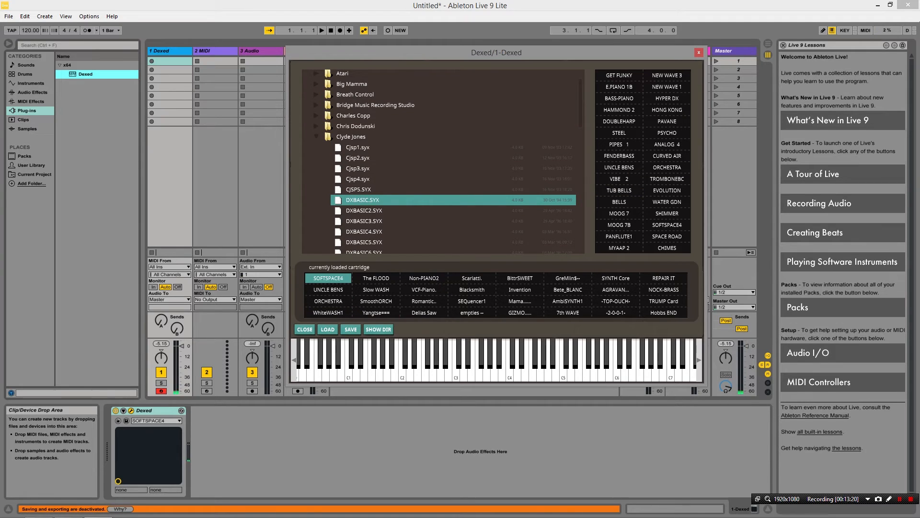
click(328, 301)
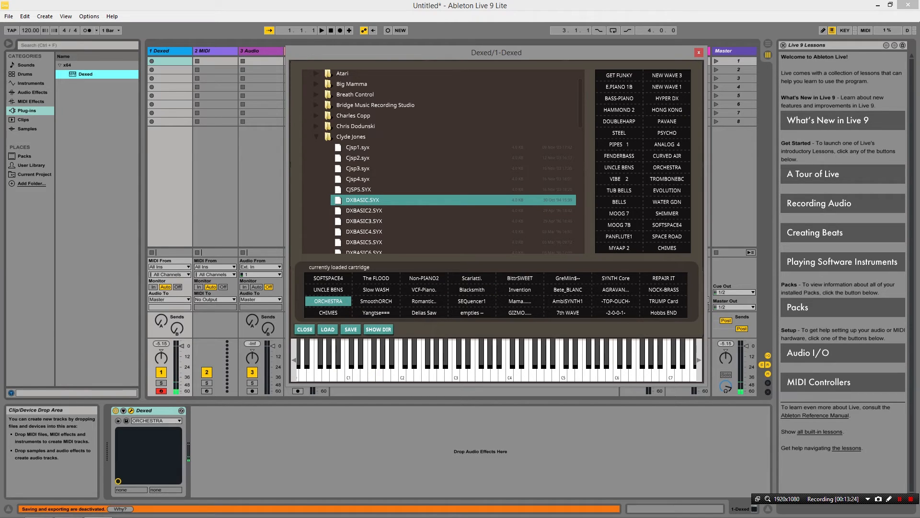
click(327, 312)
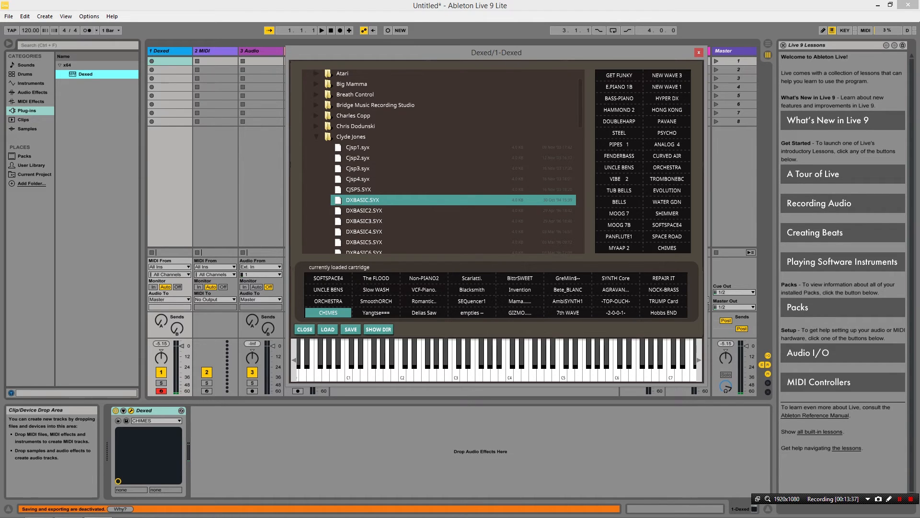
- Save the edited cartridge as demo.syx
click(350, 329)
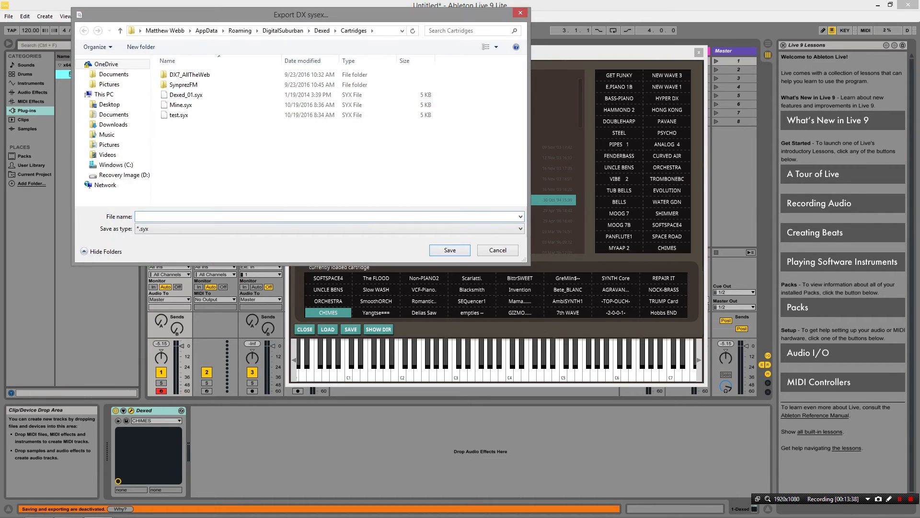
text(de)
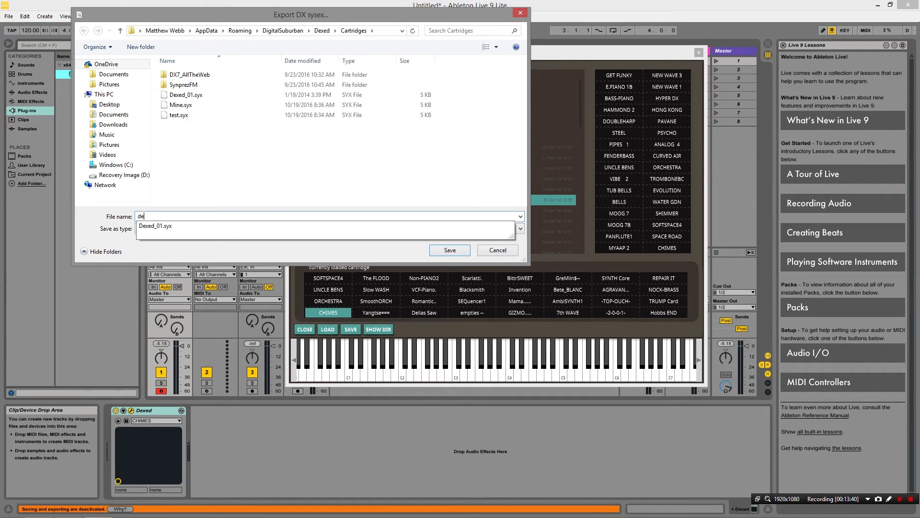
click(497, 249)
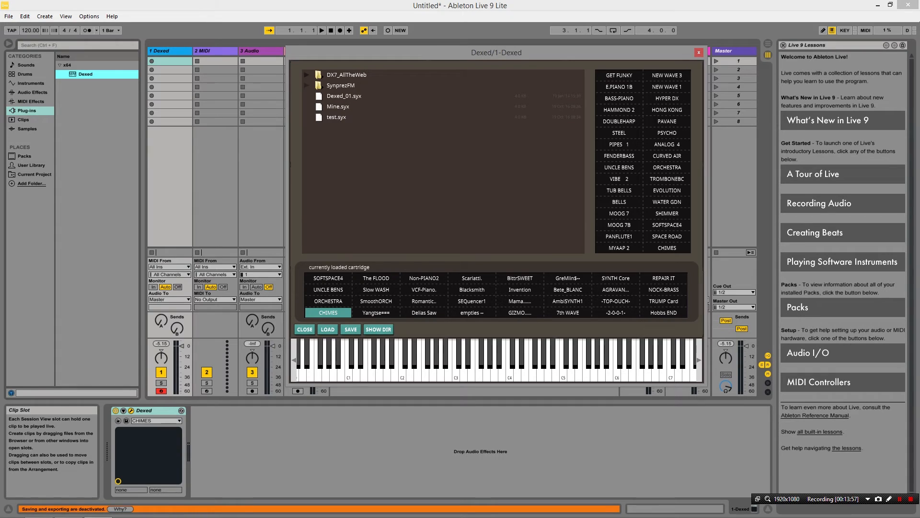
- Refresh the cartridge list, open demo.syx and load SOFTSPACE4
right_click(338, 106)
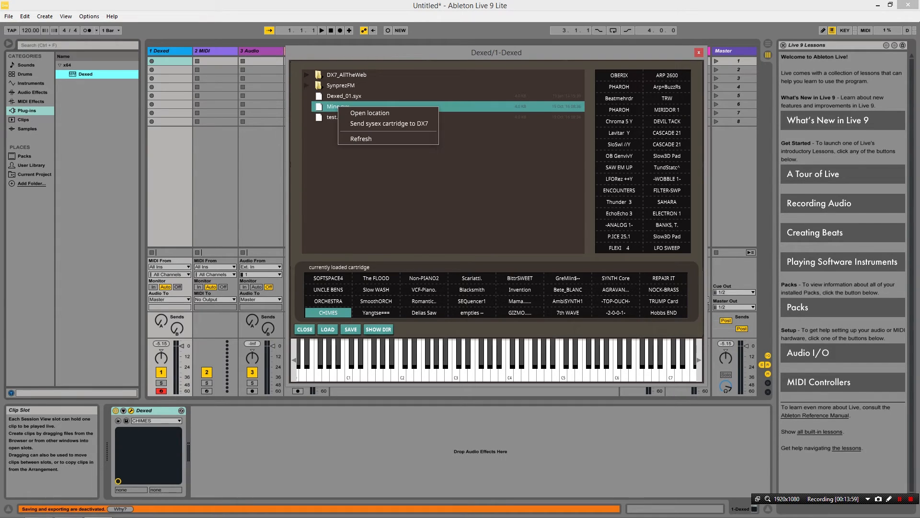
click(361, 138)
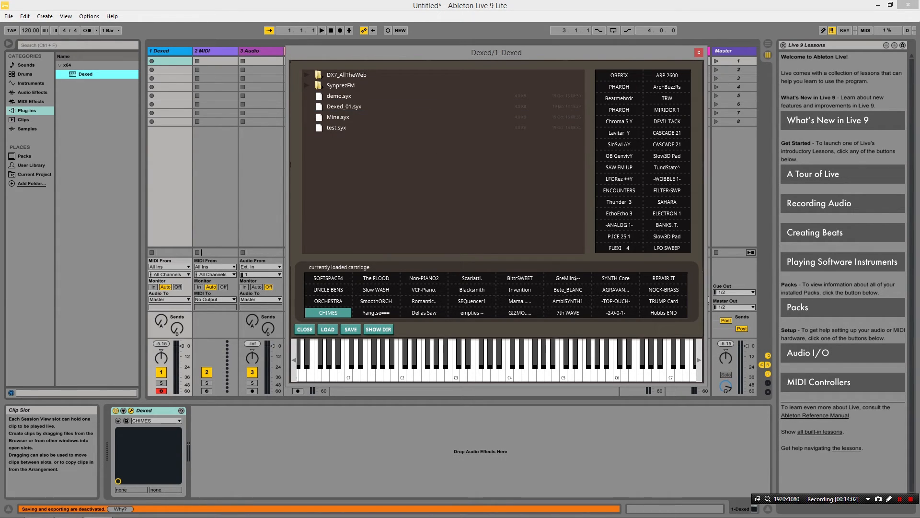
click(338, 96)
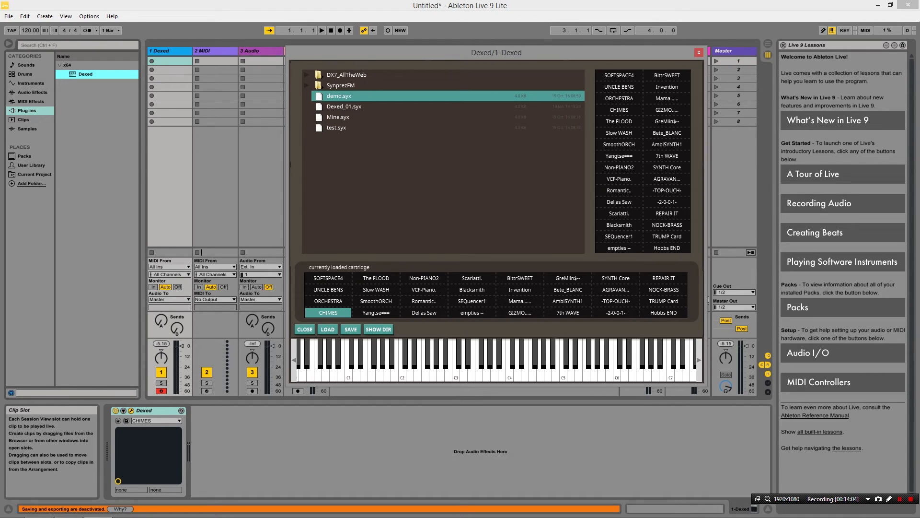
click(327, 278)
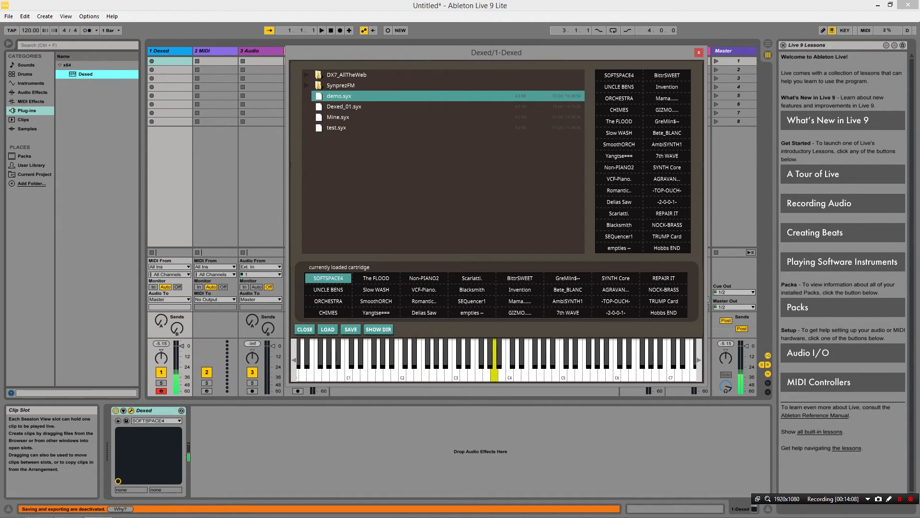
click(509, 361)
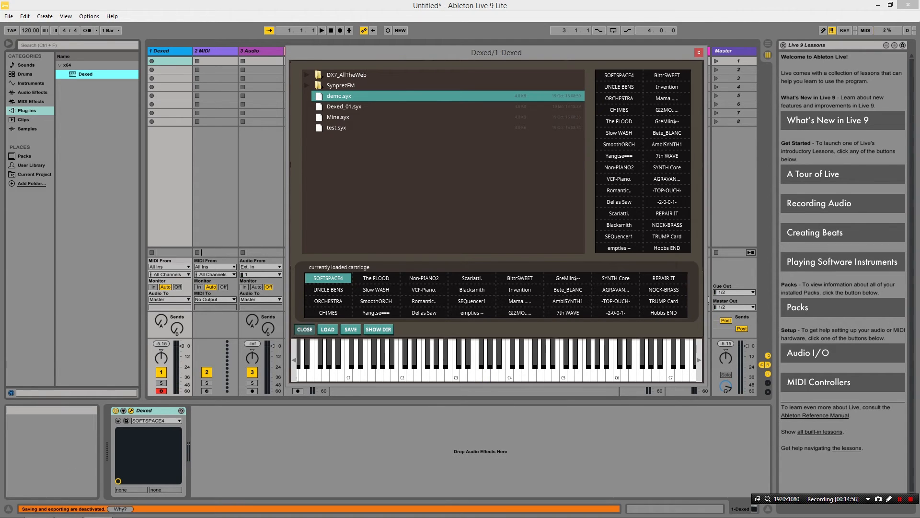
click(327, 329)
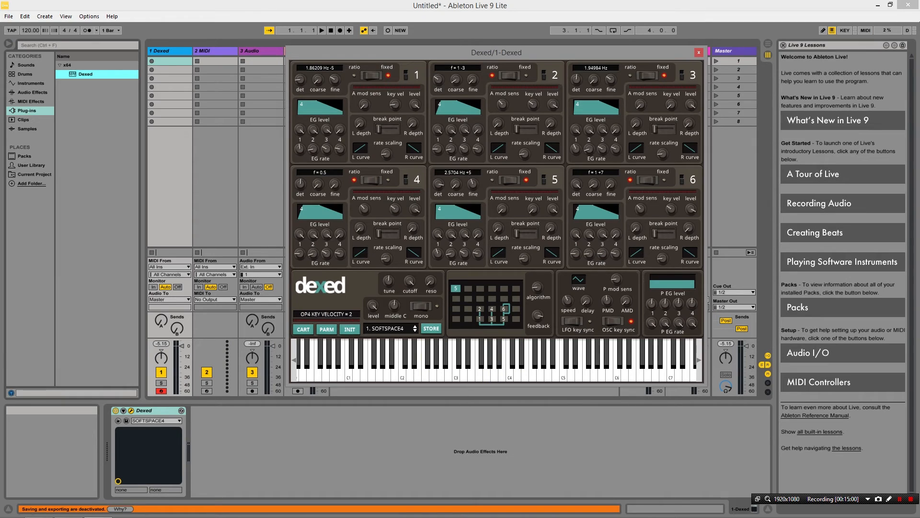
click(463, 363)
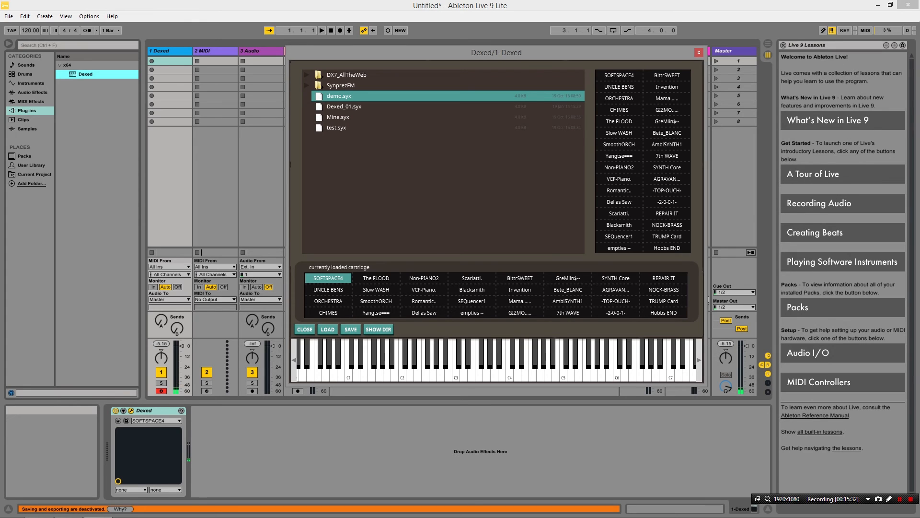
- Cancel the Export DX sysex dialog and load the Bete_BLANC patch
click(350, 329)
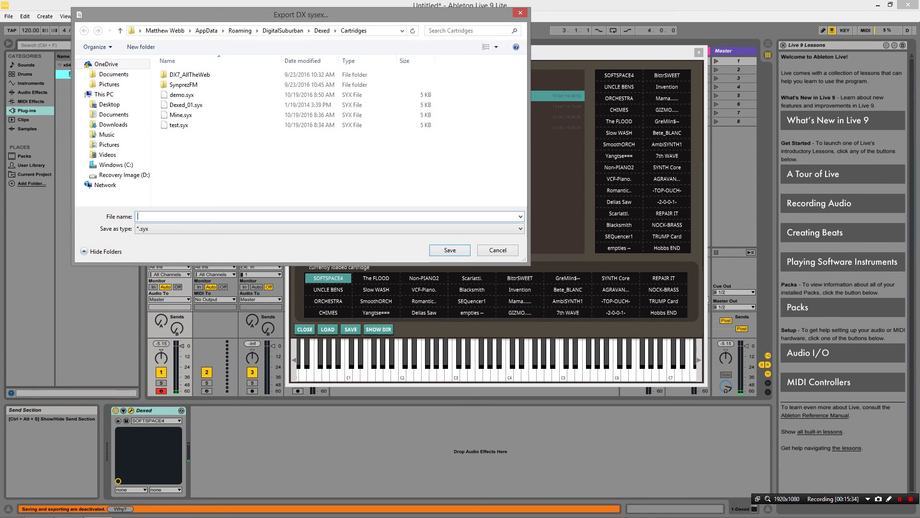
click(183, 95)
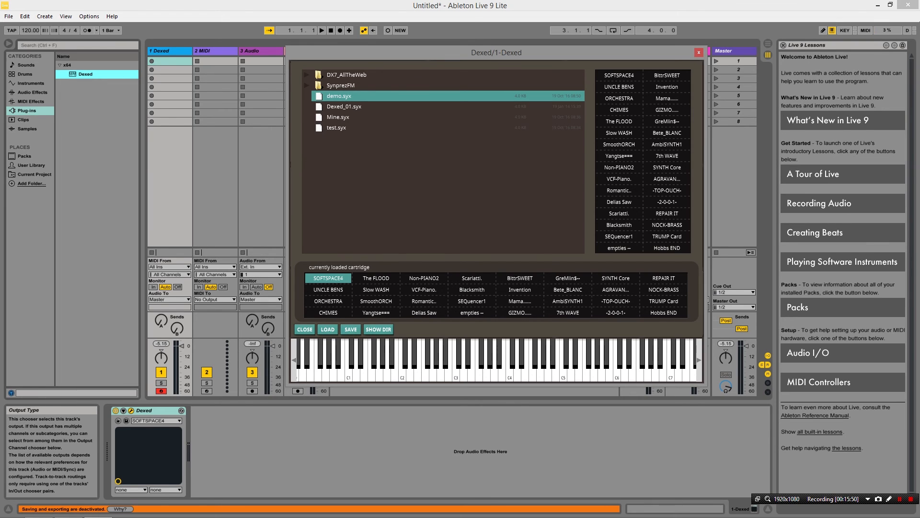
click(567, 290)
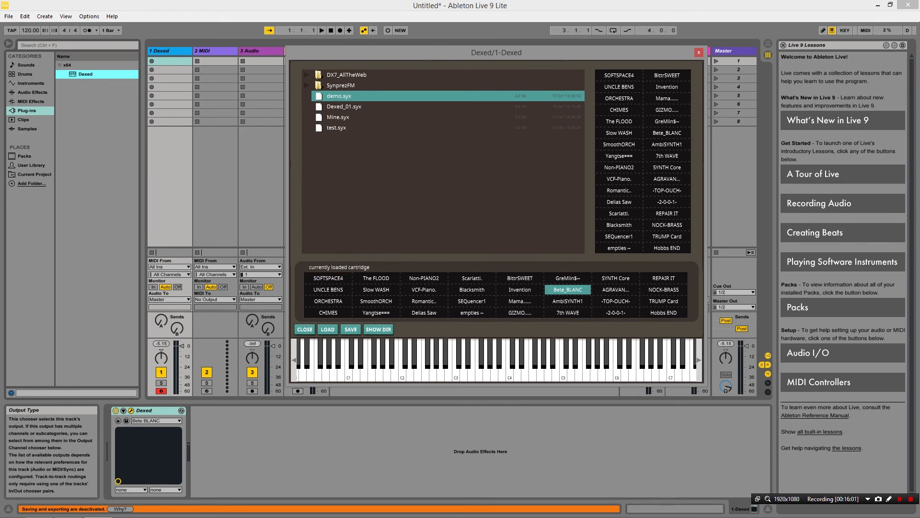